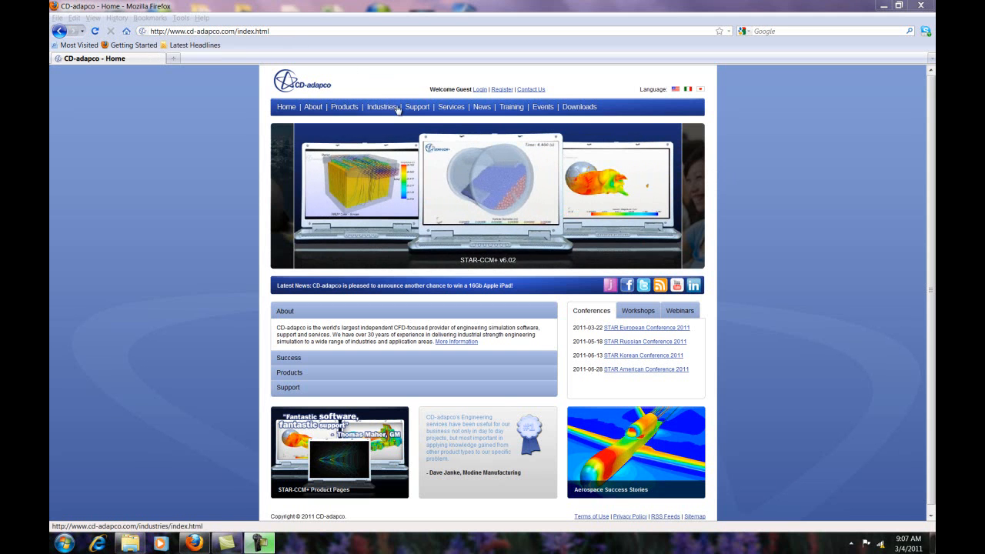
Go from the CD-adapco Support page to the Product Downloads customer sign-in page
click(416, 106)
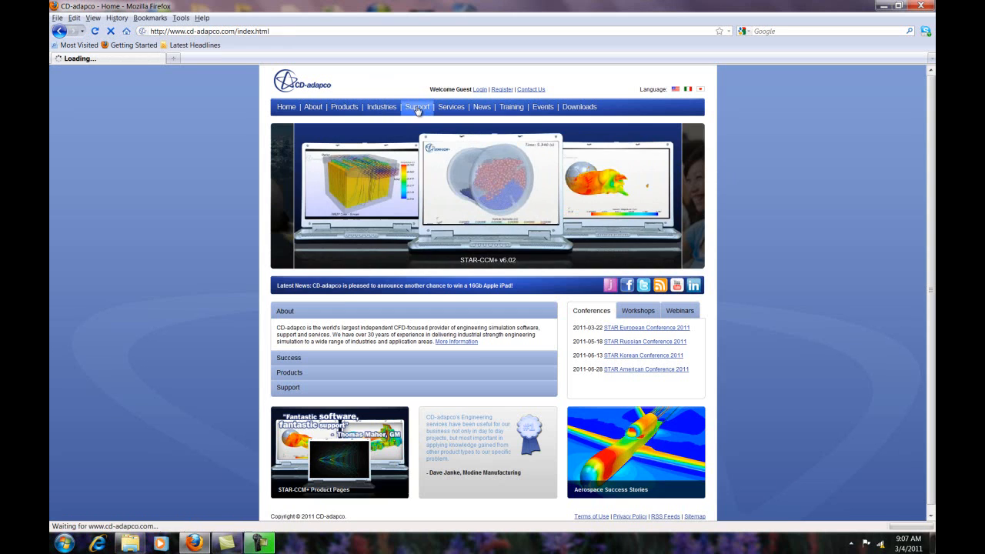
click(417, 107)
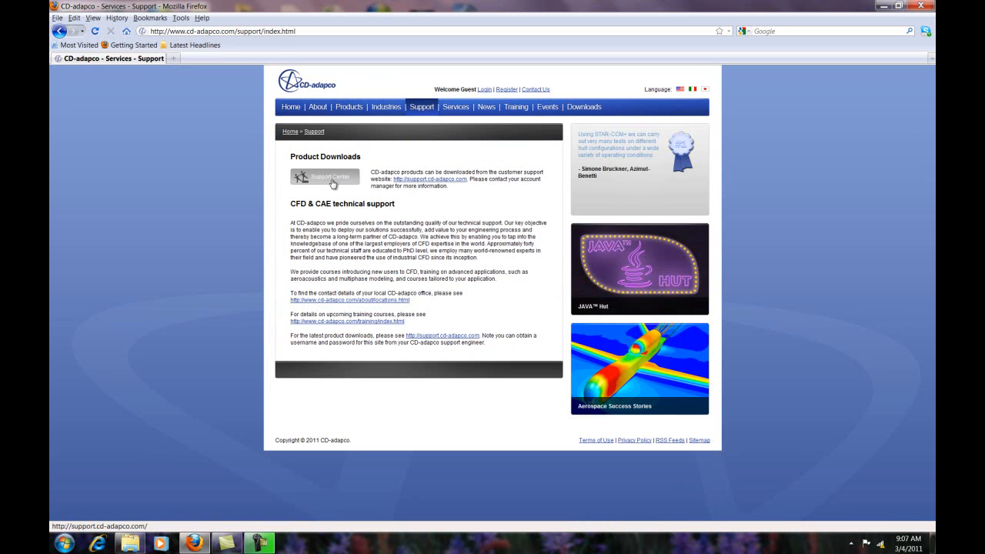
click(324, 176)
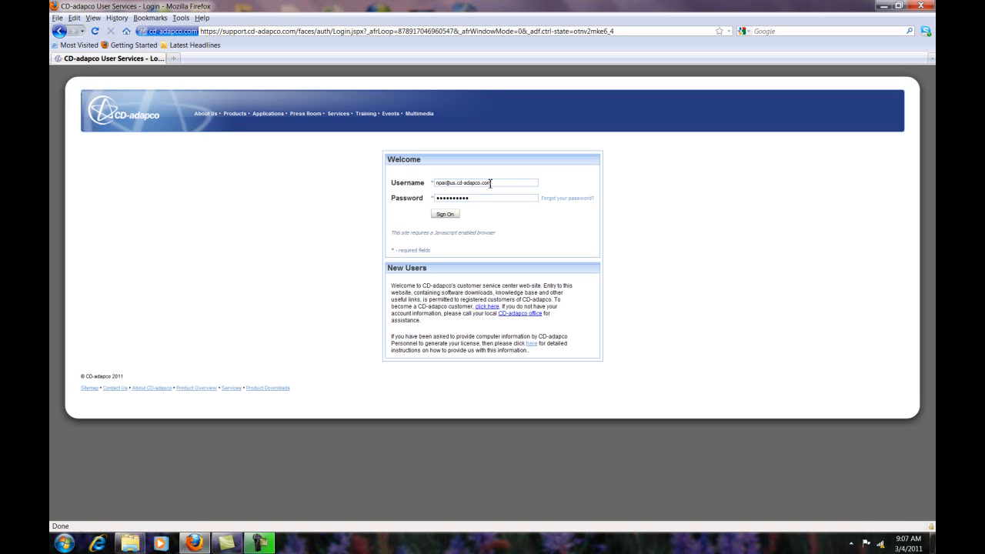
Sign on, enter the Downloads area and pick the latest STAR-CCM+ version
click(445, 214)
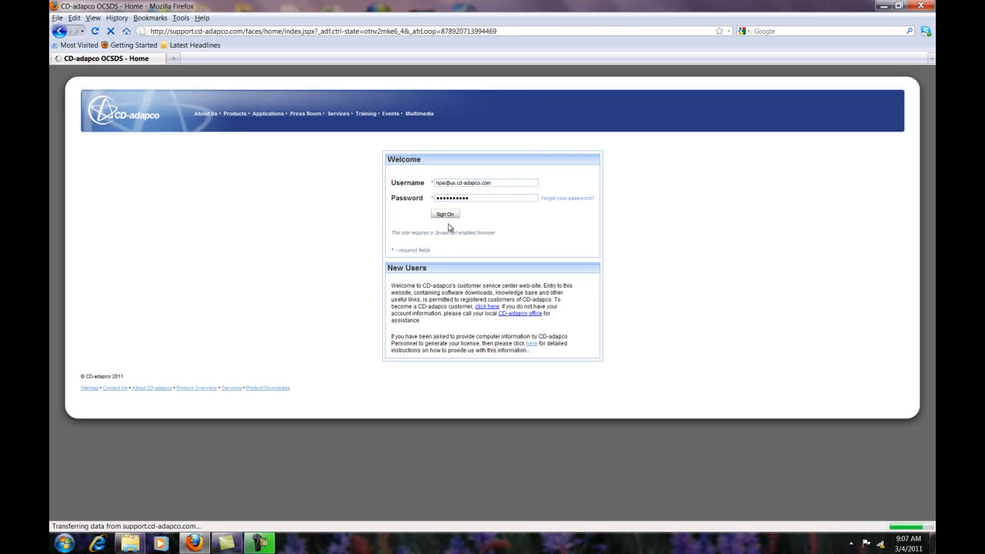
click(445, 214)
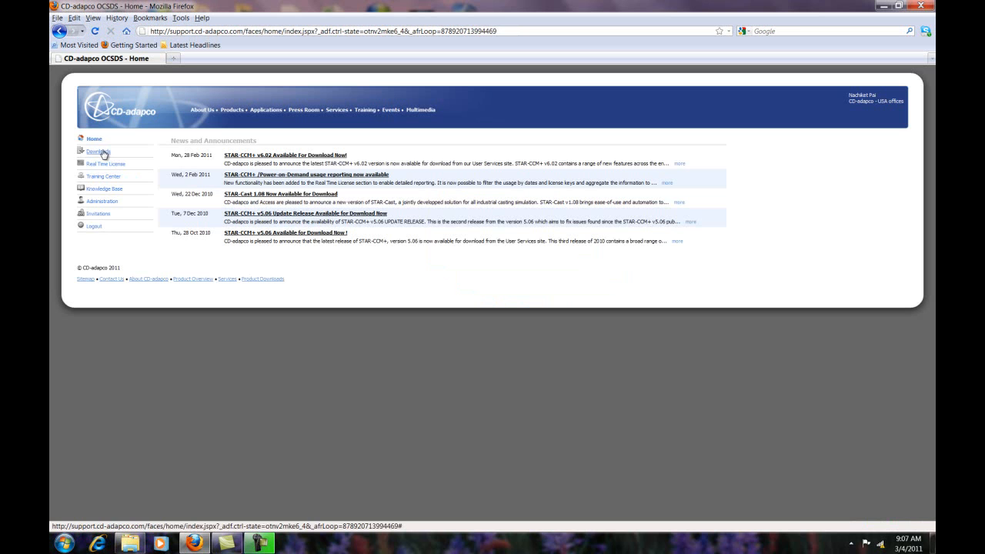
click(98, 152)
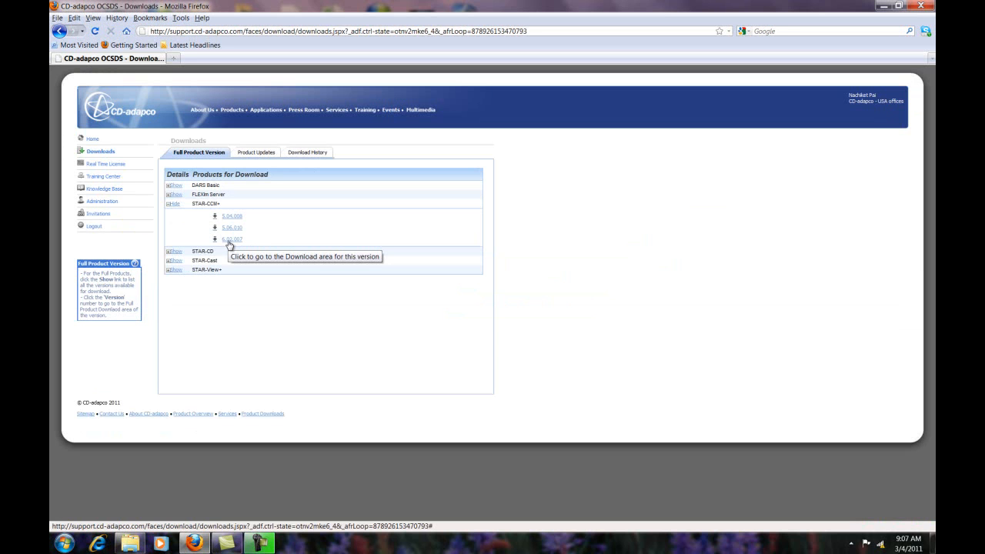
click(232, 240)
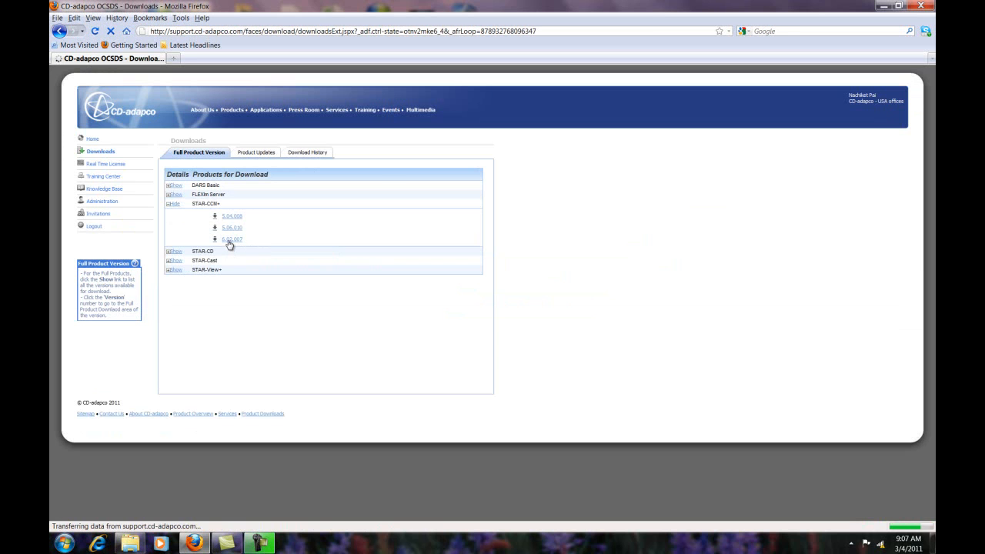
Save the Windows Vista x86_64 (64-bit) STAR-CCM+ 6.02.007 zip to disk
click(232, 240)
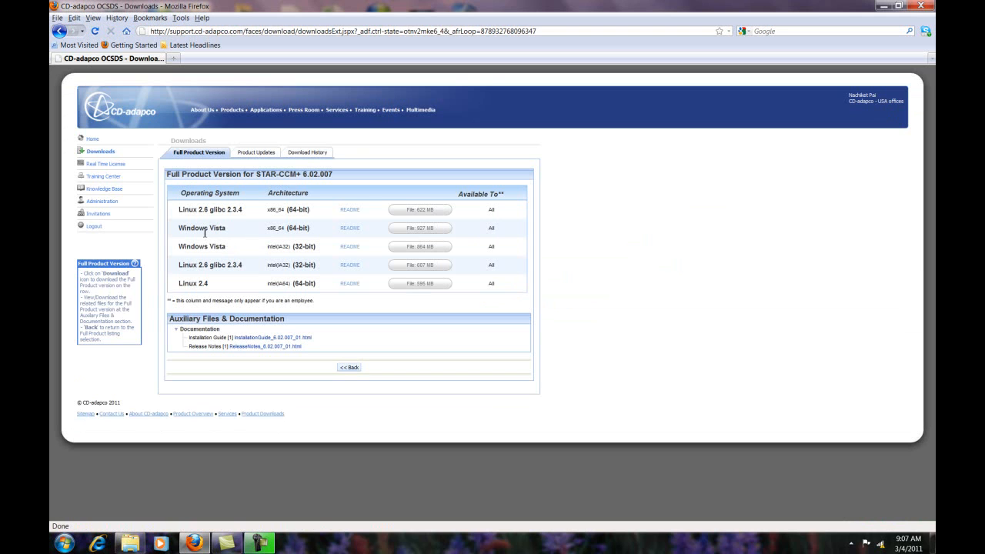
mouse_move(330, 234)
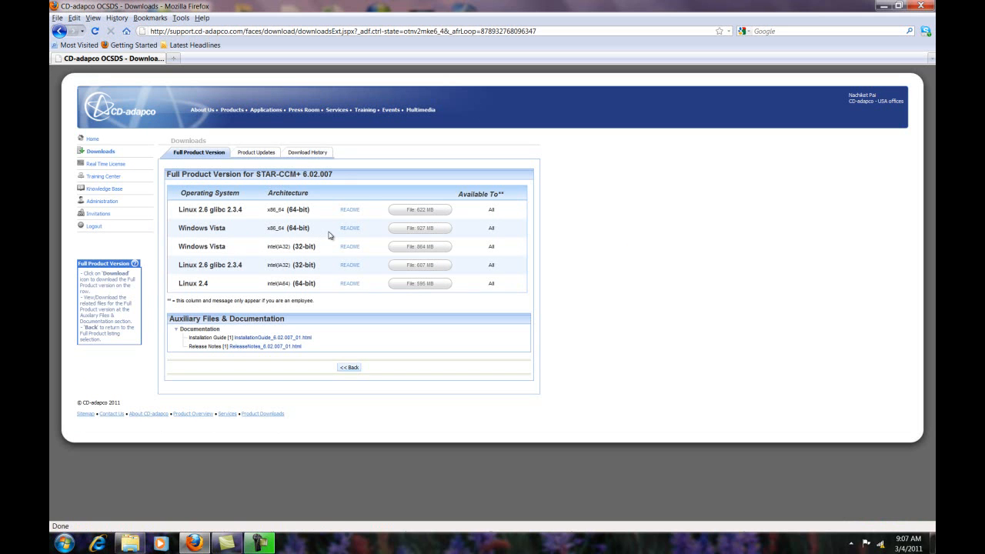
mouse_move(419, 228)
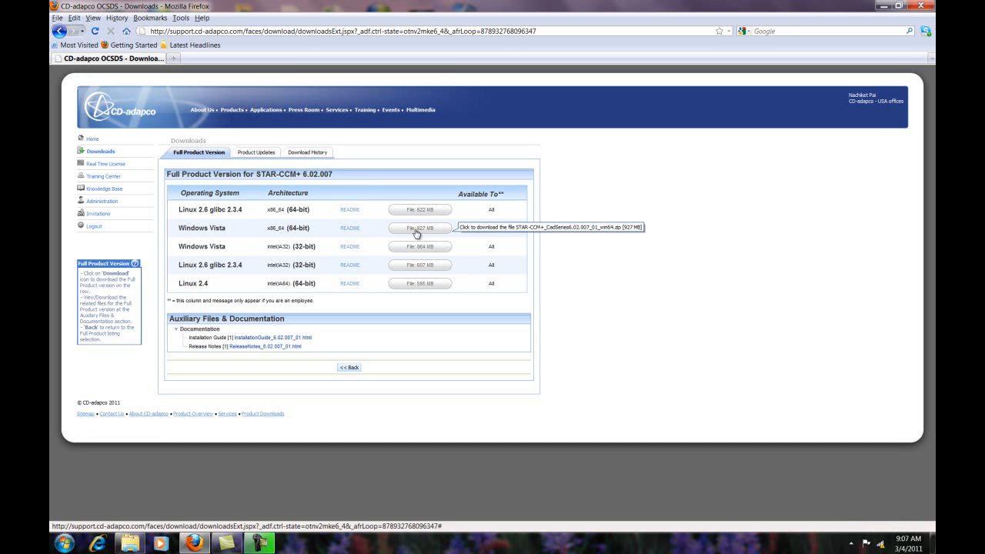
click(418, 228)
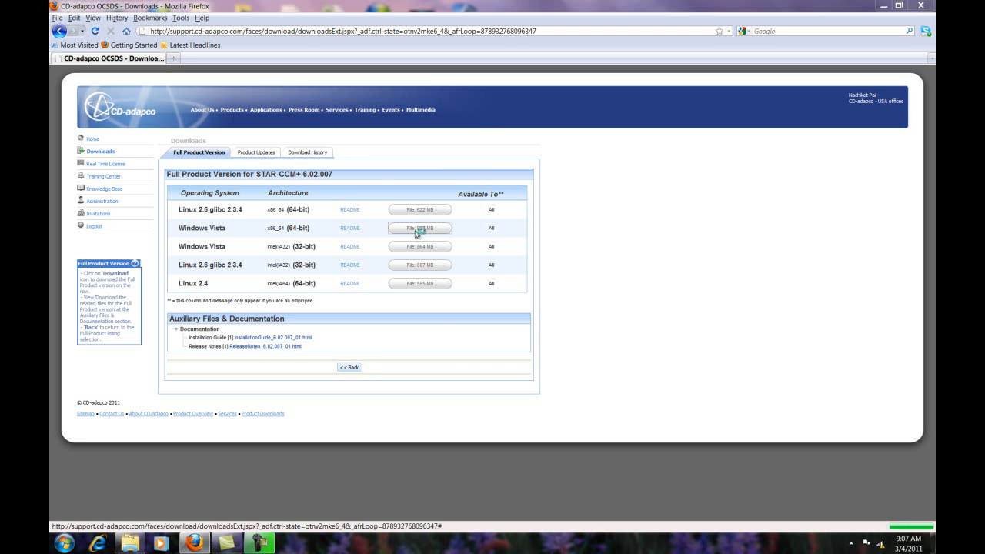
click(419, 228)
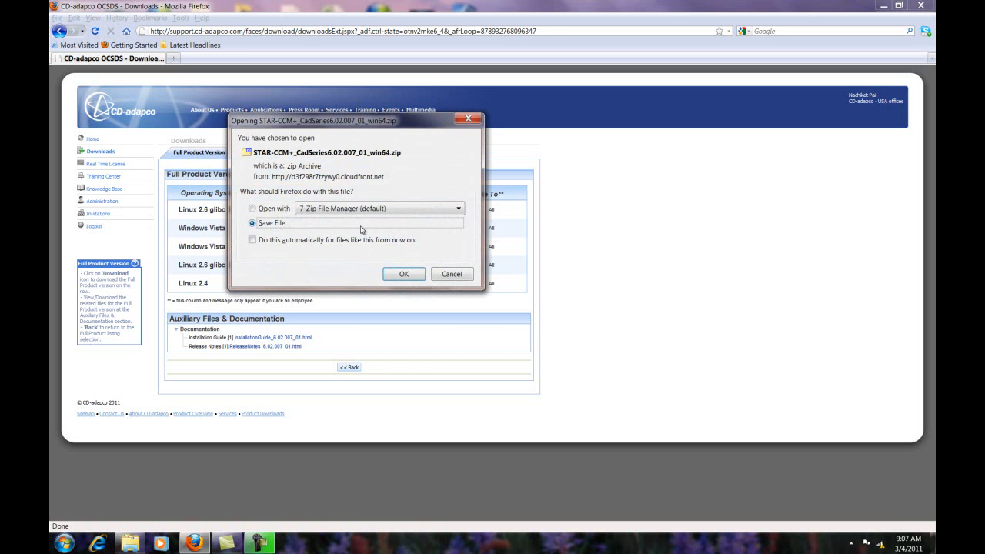
click(403, 274)
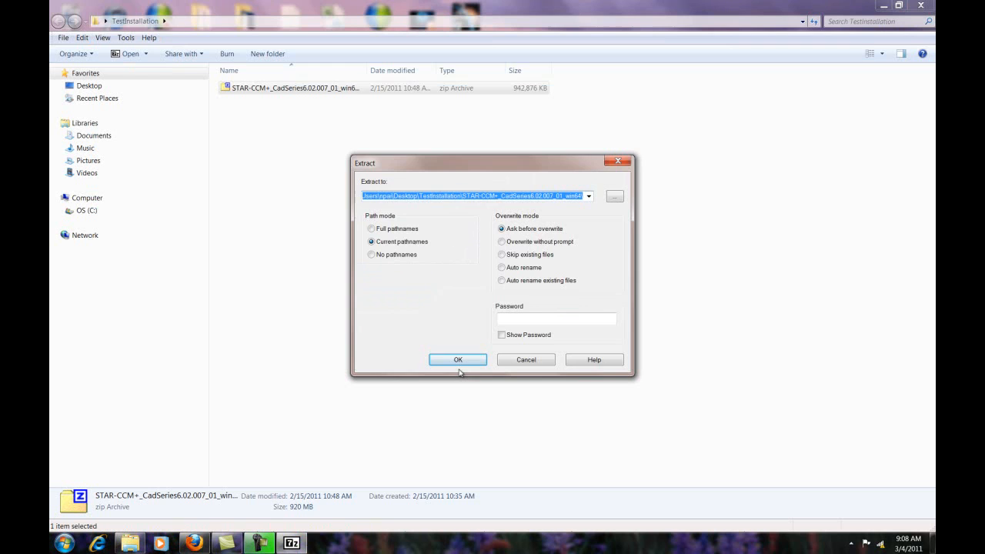
Extract the zip with 7-Zip 'Extract Here' and select the win64 installer
click(457, 360)
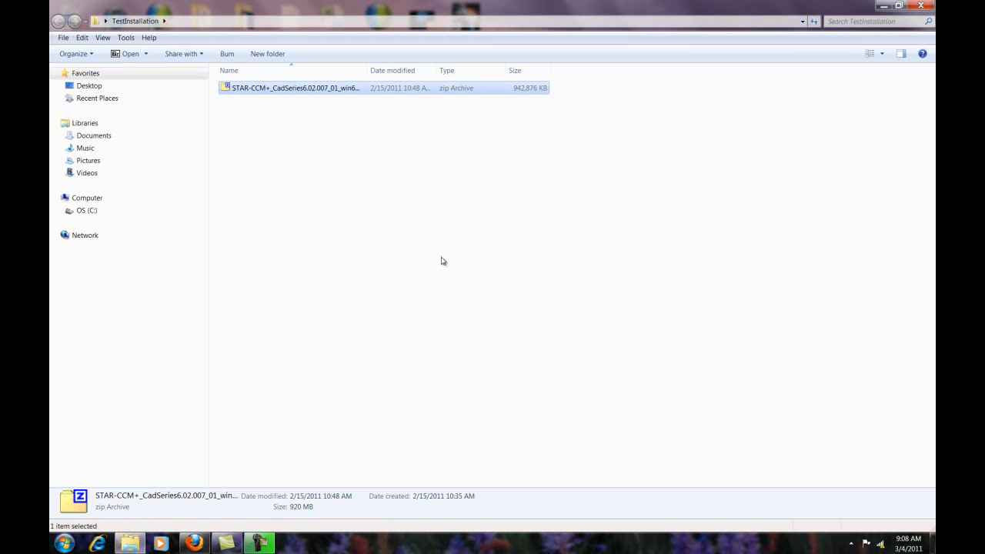
right_click(295, 86)
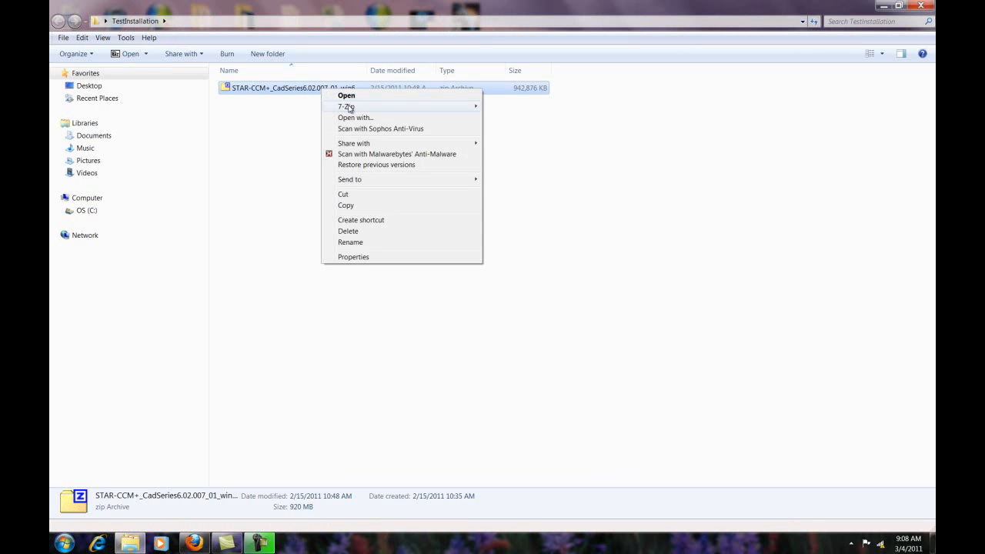
mouse_move(346, 107)
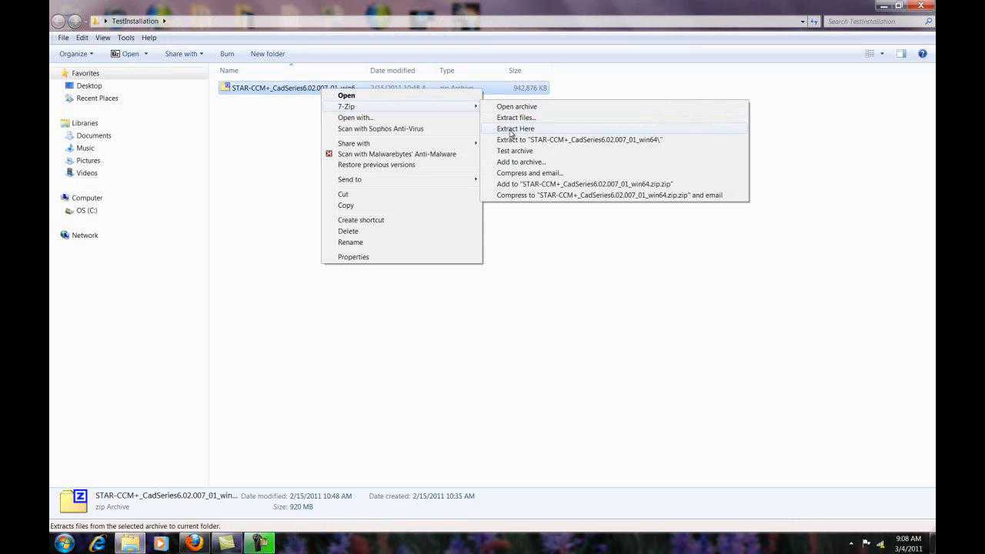
click(514, 129)
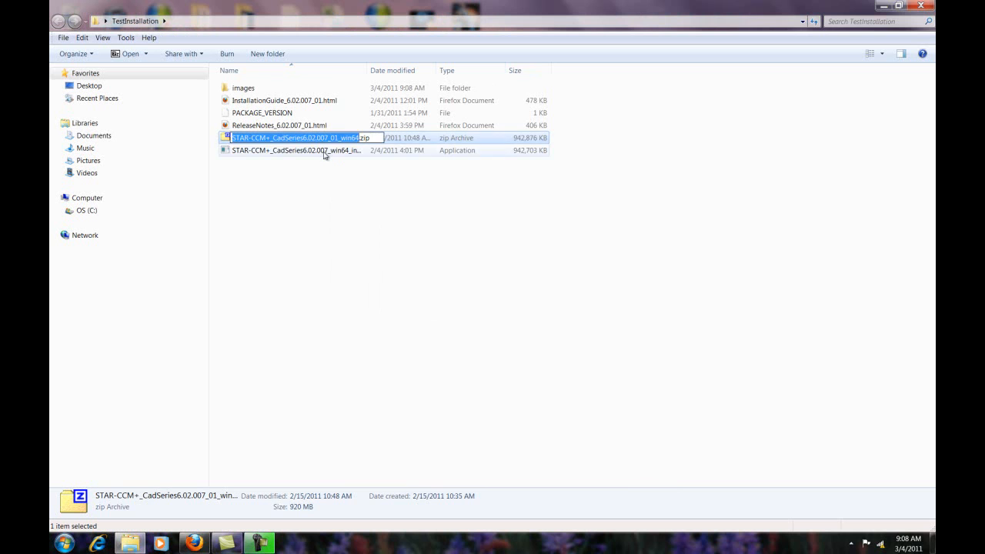
click(295, 151)
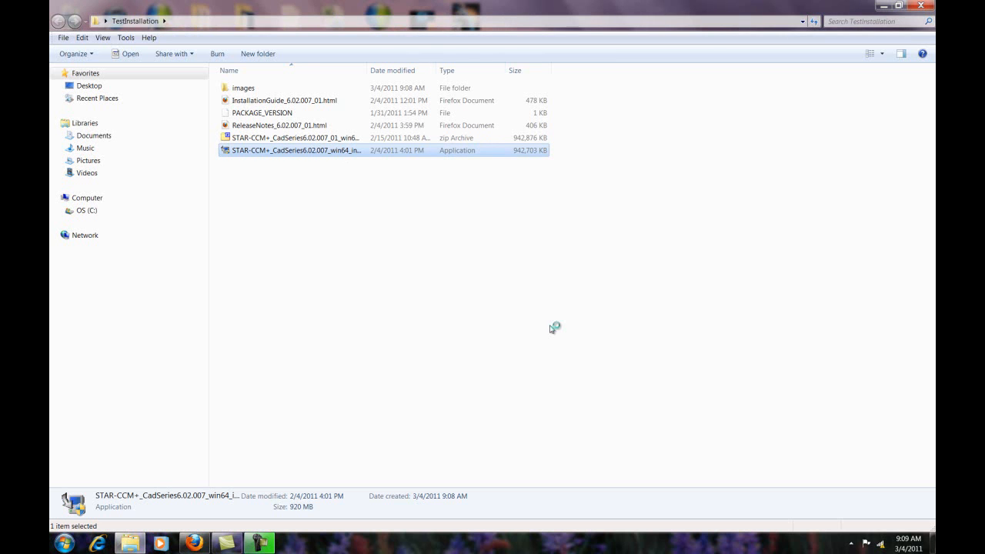
Run the STAR-CCM+ win64 installer .exe until the setup wizard appears
double_click(295, 151)
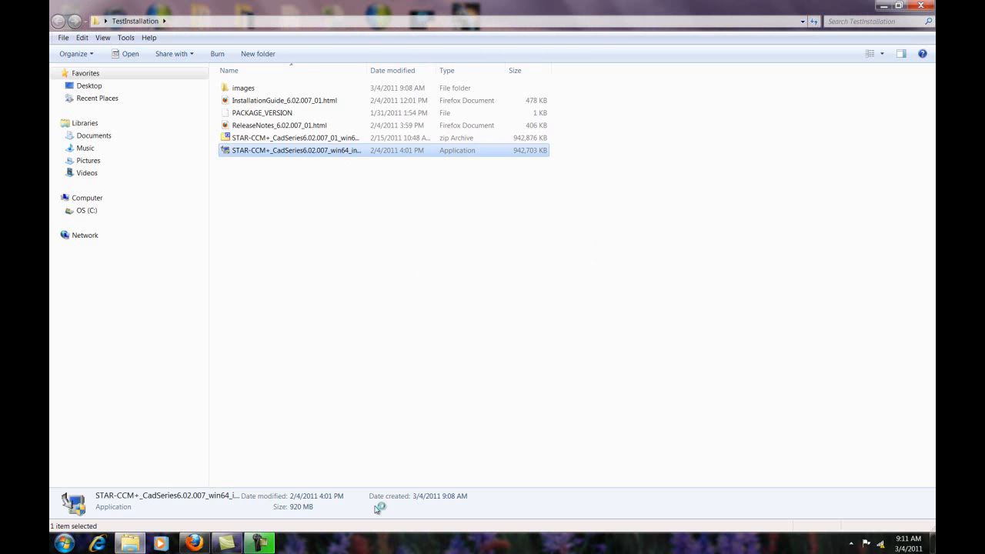
double_click(296, 150)
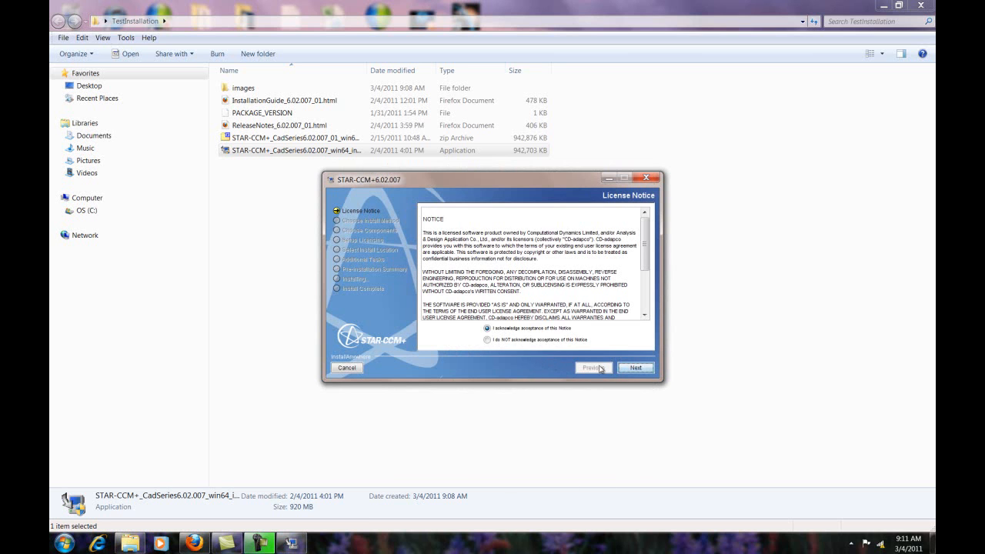
Acknowledge acceptance of the license Notice and proceed to the installation method
click(488, 330)
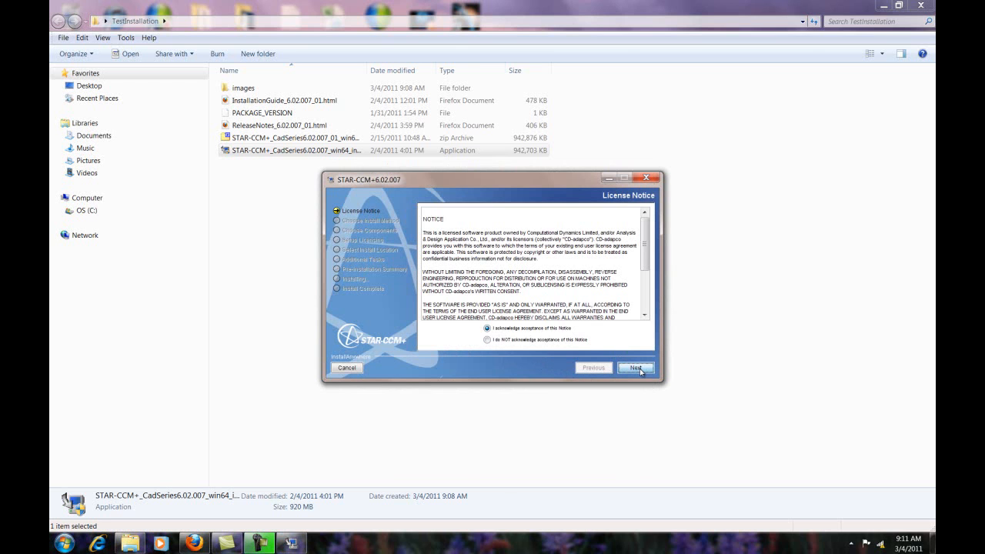
click(634, 366)
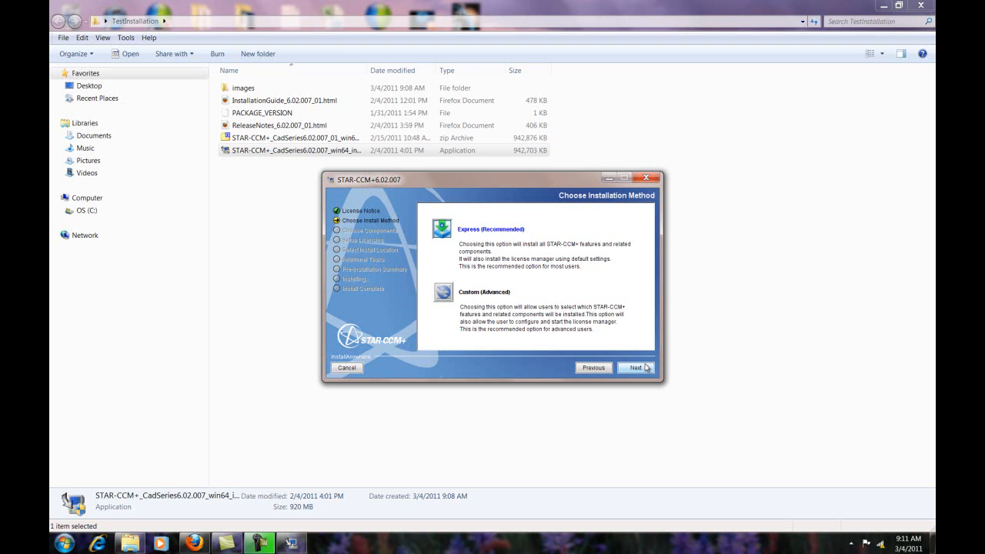
Install with the Express (Recommended) method after the Pre-Installation Summary
click(634, 367)
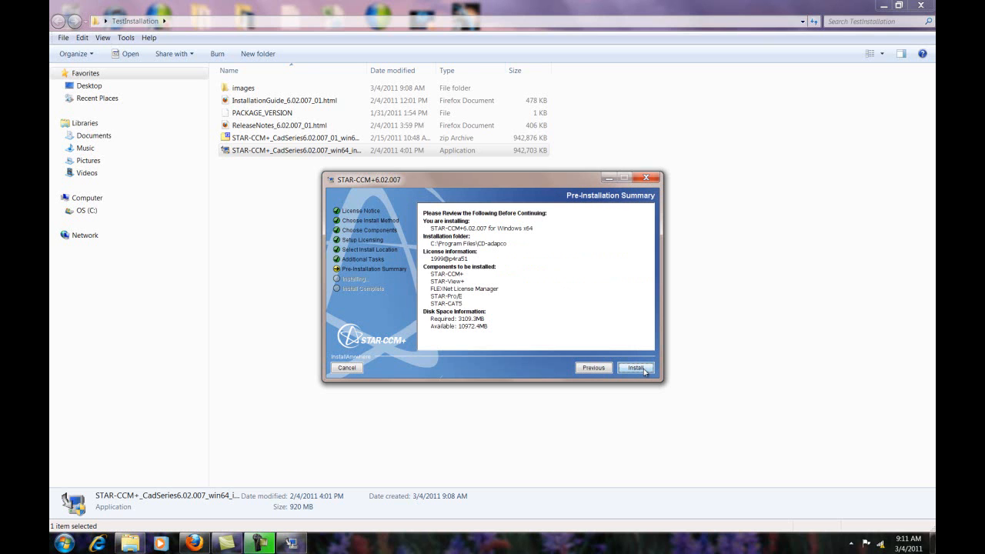
mouse_move(428, 225)
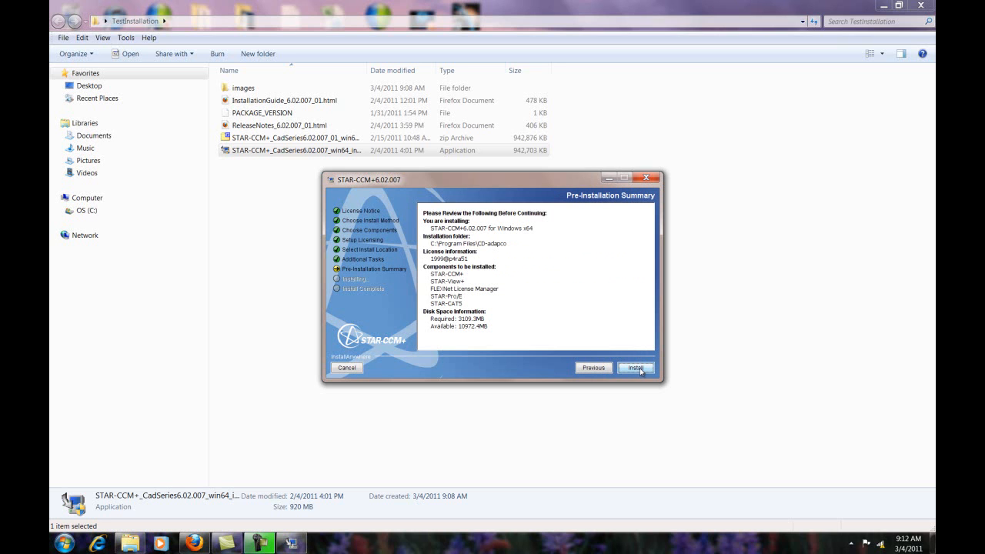
click(636, 367)
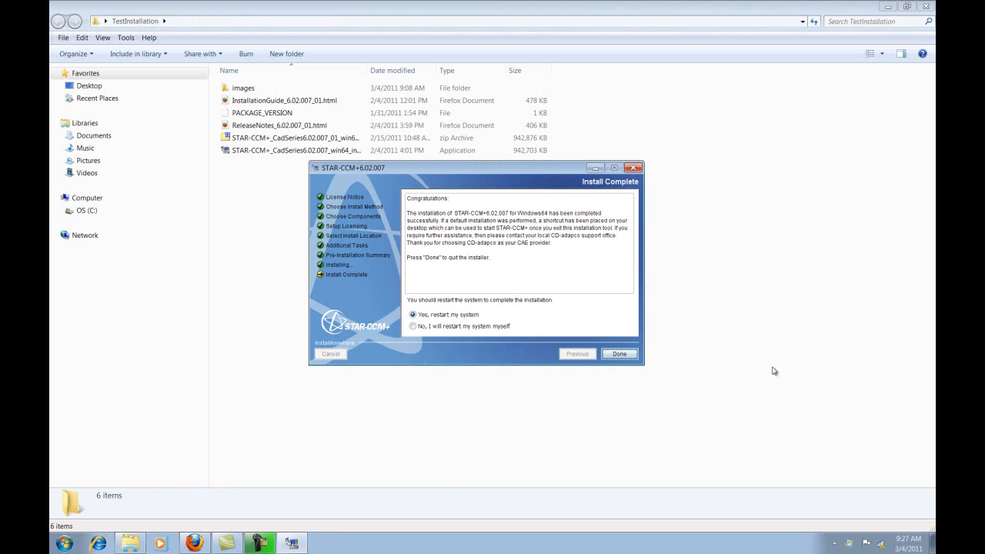
mouse_move(422, 347)
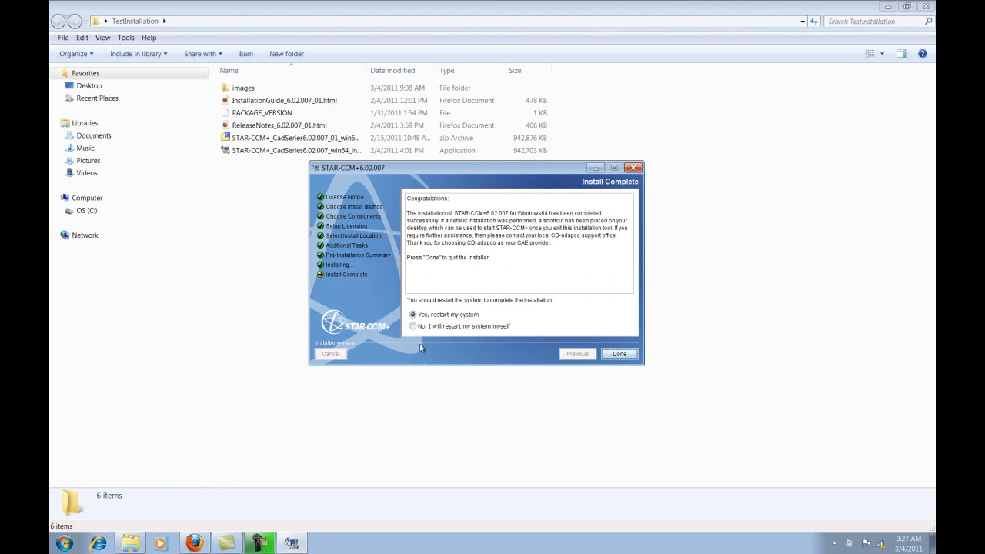
Choose 'No, I will restart my system myself', close with Done, and browse the C drive
click(412, 326)
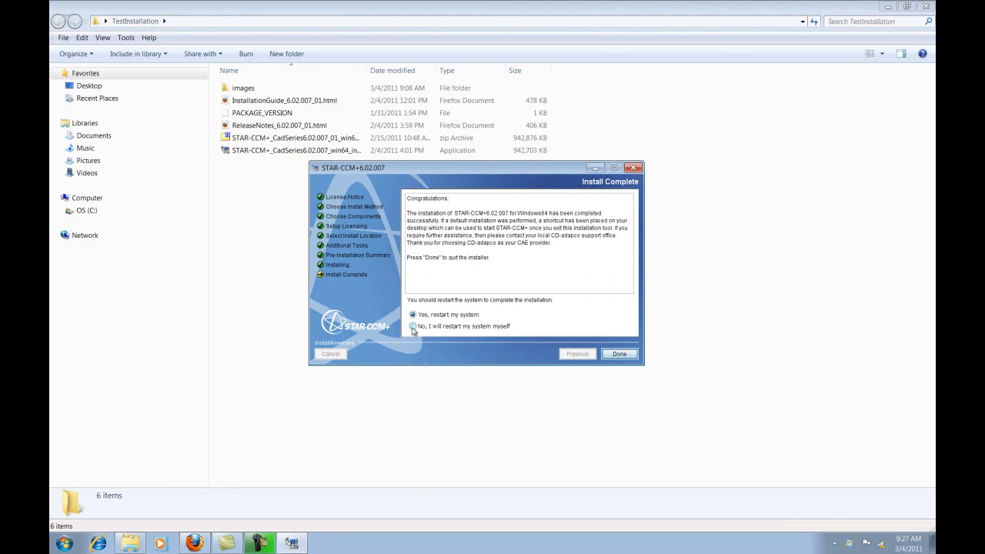
click(413, 327)
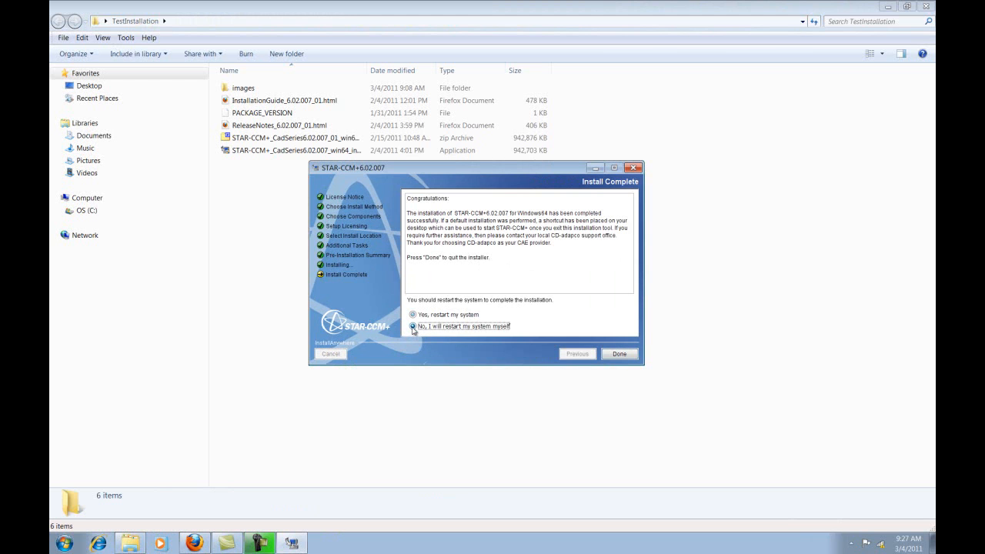
click(413, 327)
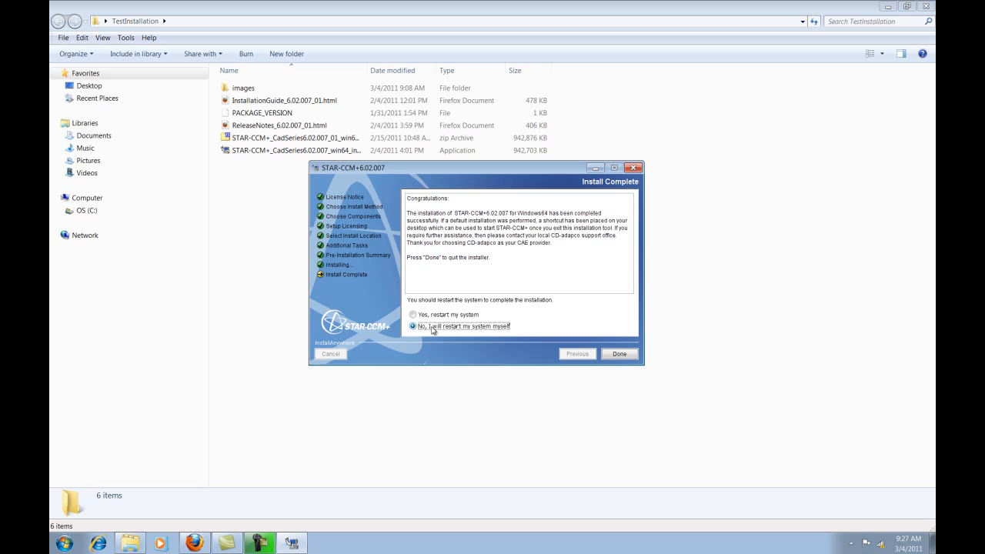
mouse_move(509, 333)
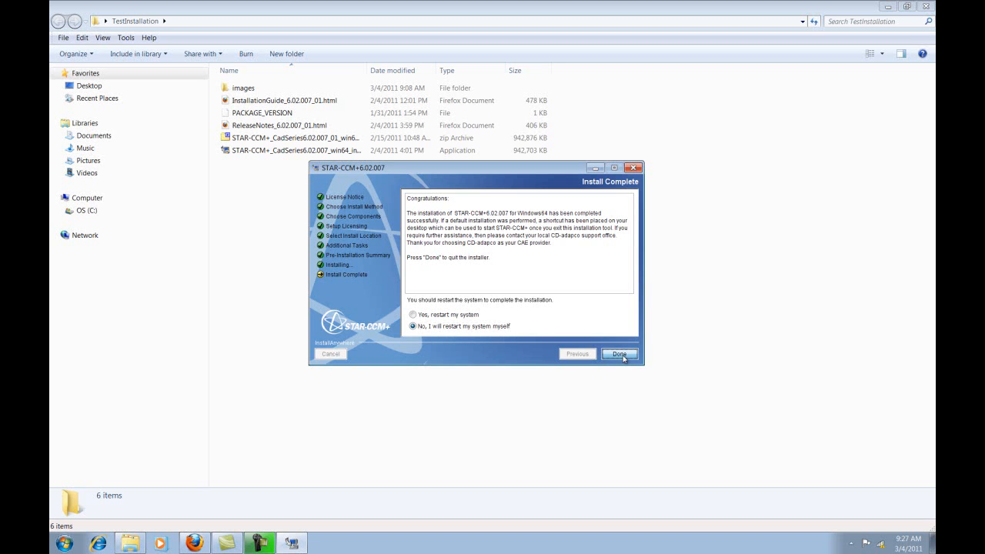
click(619, 355)
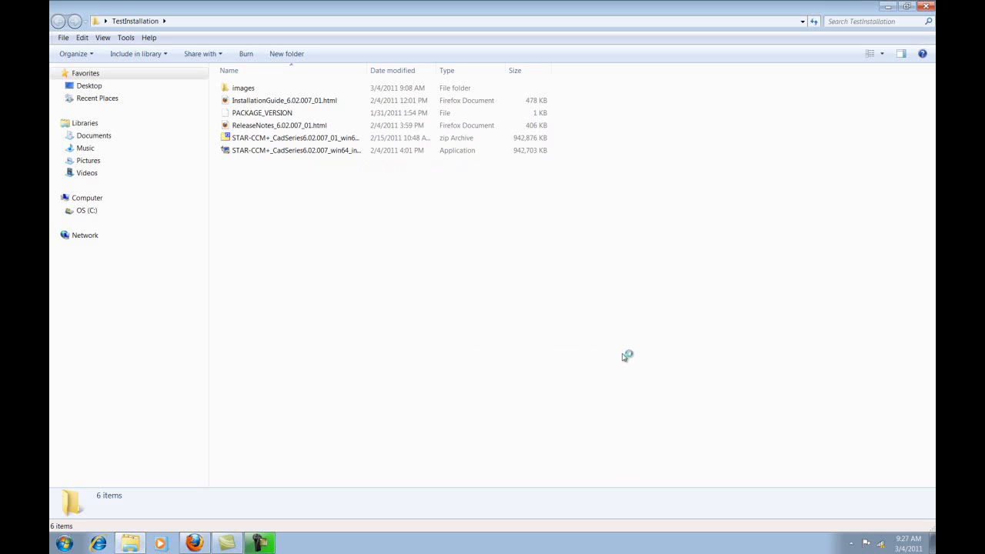
mouse_move(624, 357)
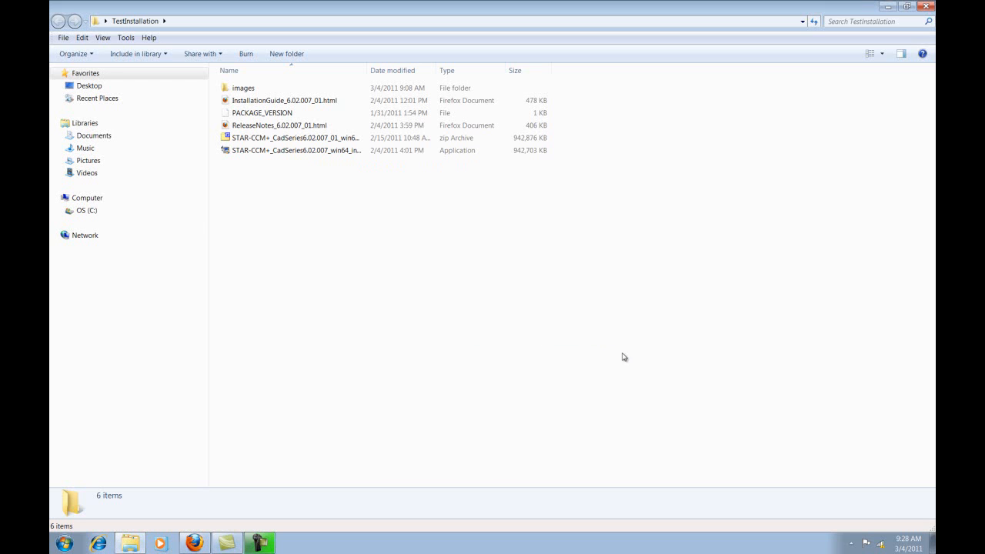
click(87, 209)
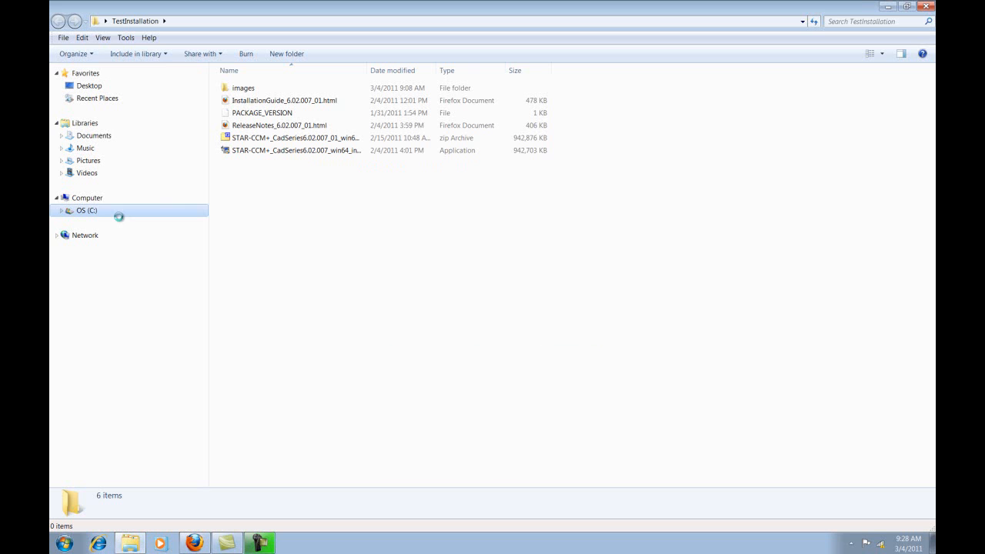
mouse_move(122, 218)
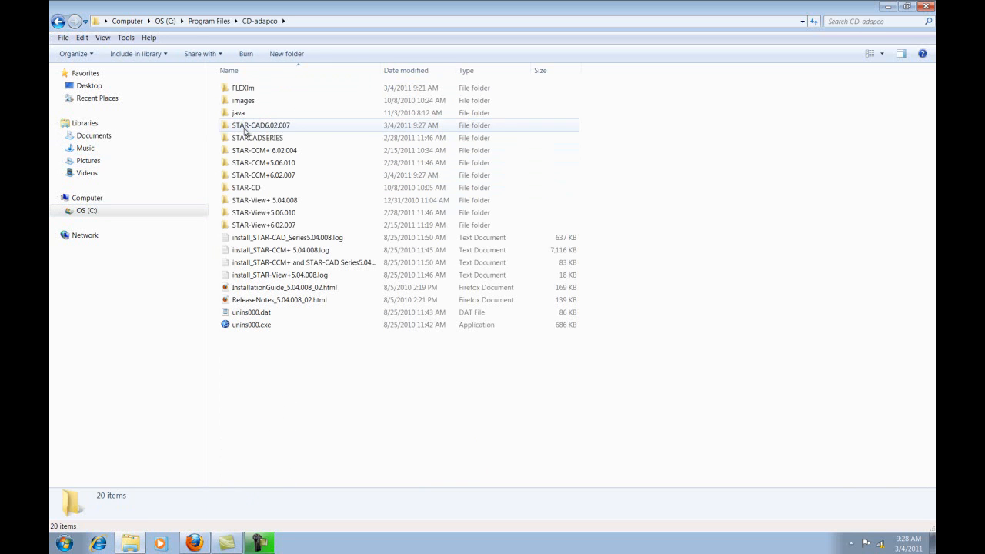
Enter FLEXlm > 11.7 under CD-adapco and select lmtools.exe
double_click(243, 88)
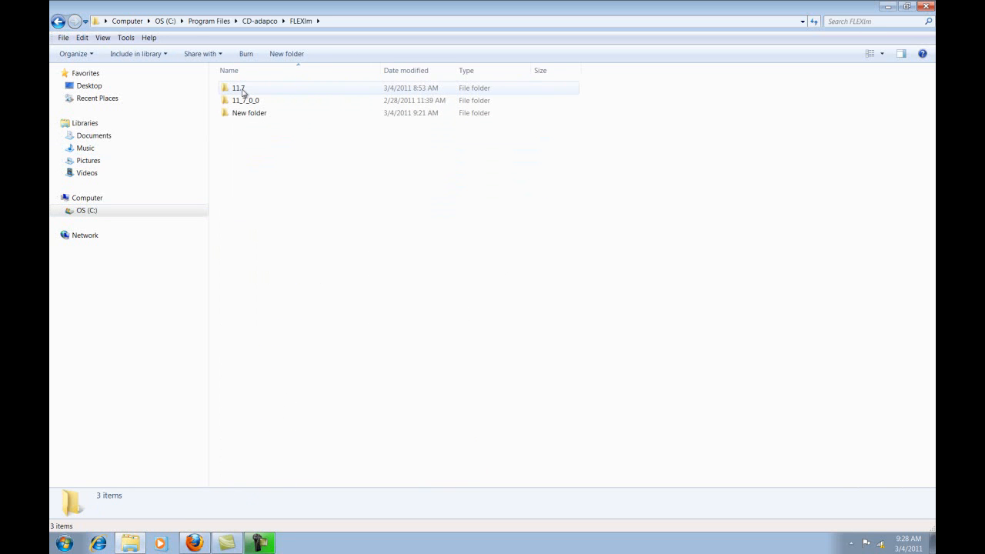
double_click(237, 87)
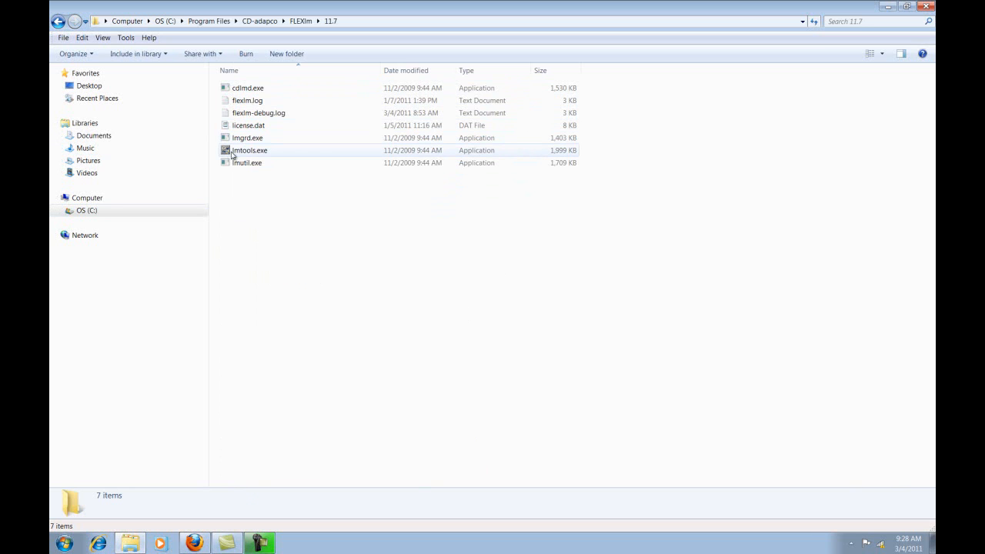
click(250, 151)
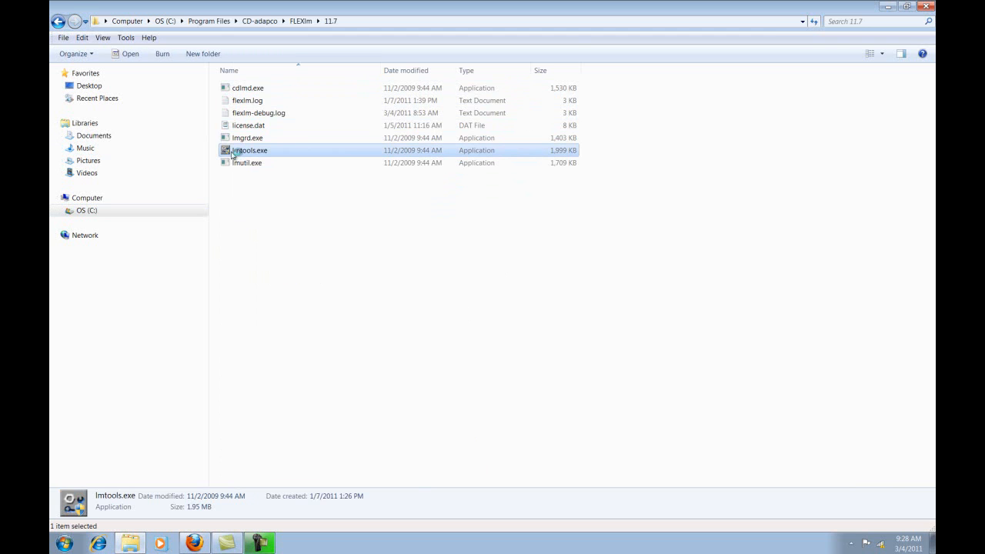
In LMTOOLS Config Services, verify the lmgrd.exe and license file paths for Star License Server
double_click(249, 151)
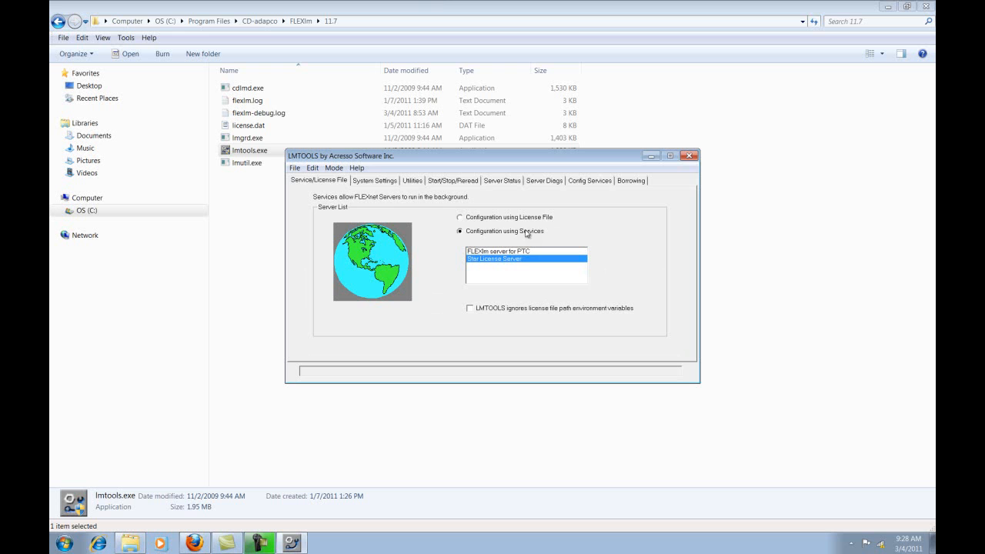
click(590, 180)
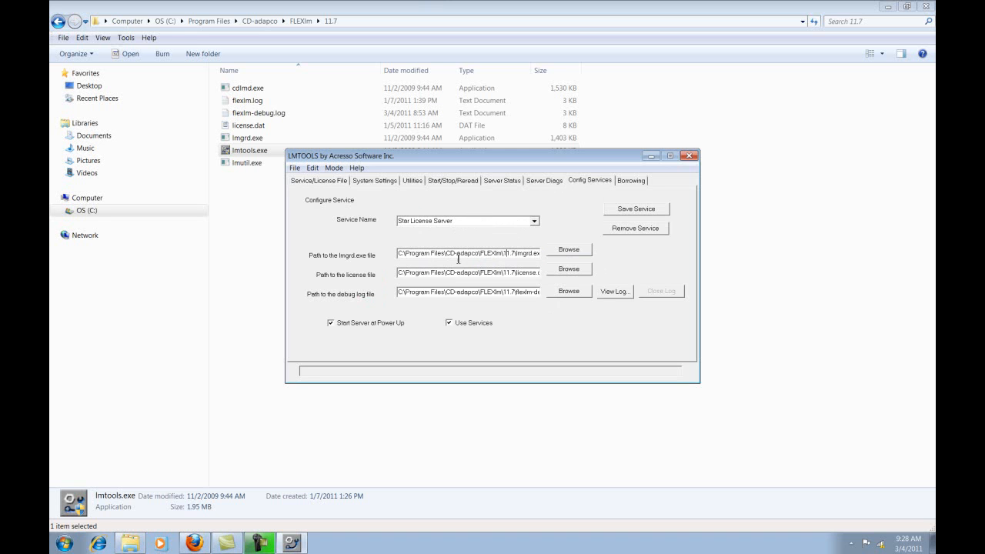
mouse_move(560, 254)
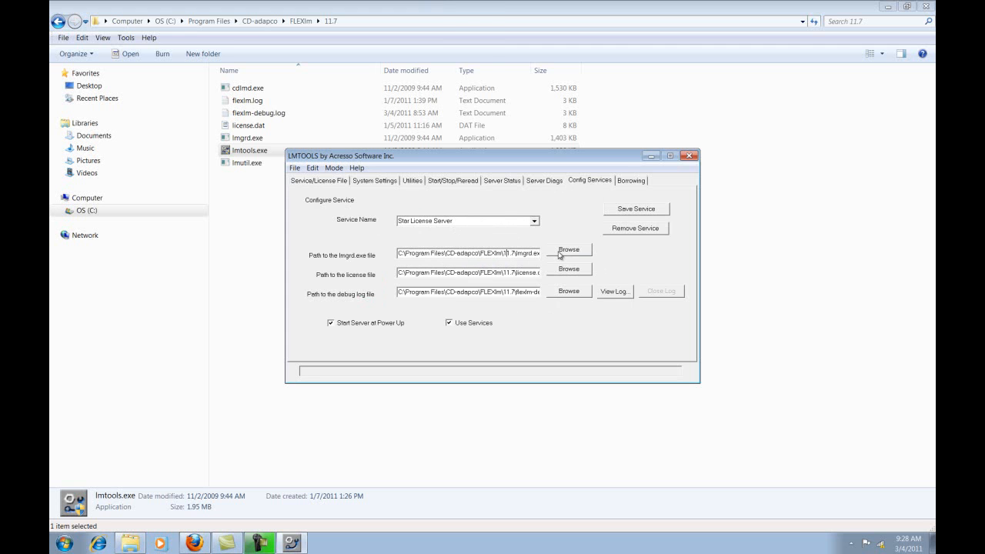
click(568, 249)
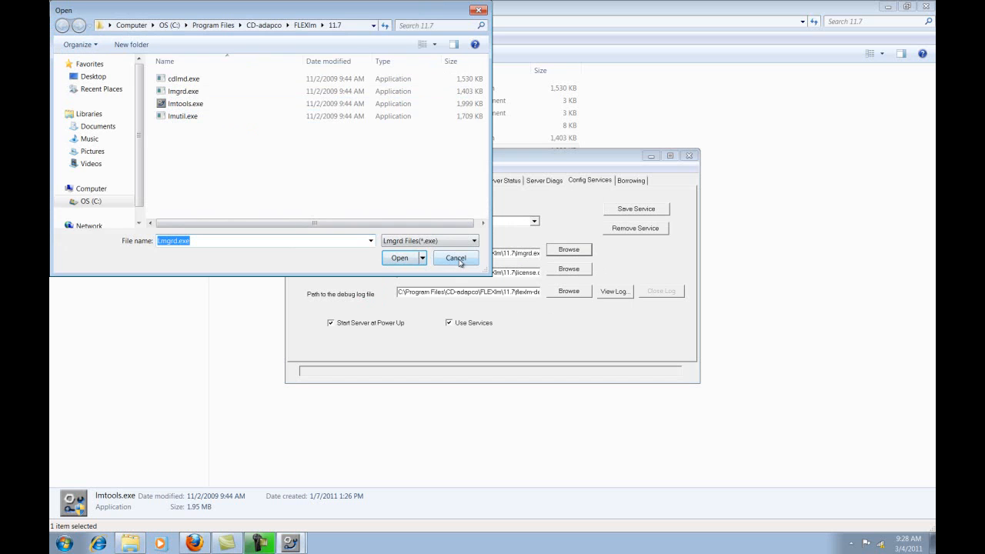
click(456, 259)
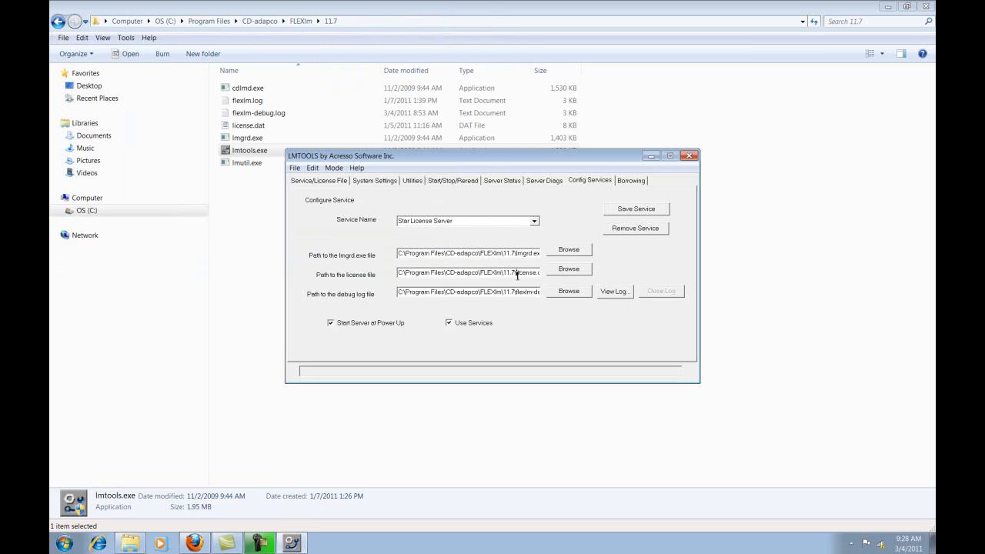
click(568, 268)
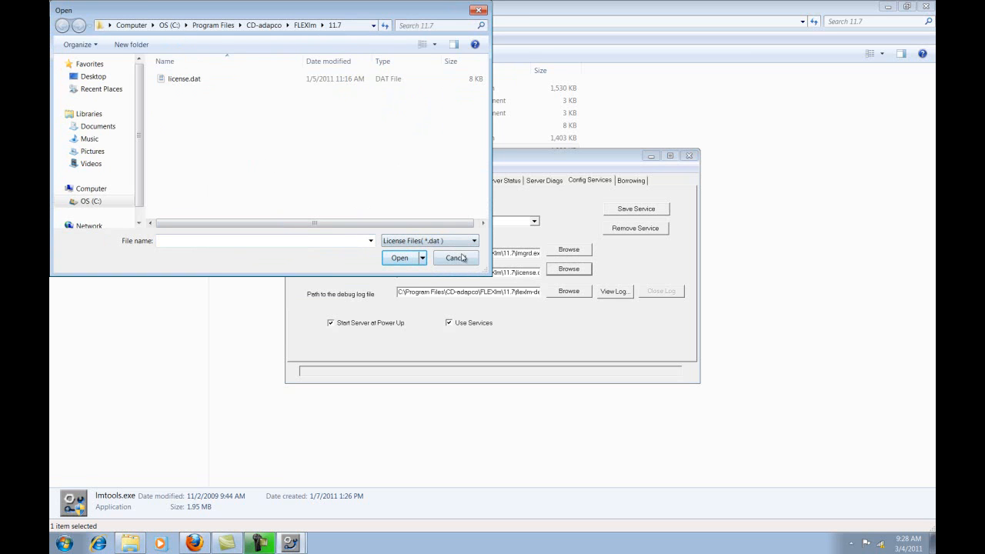
click(455, 258)
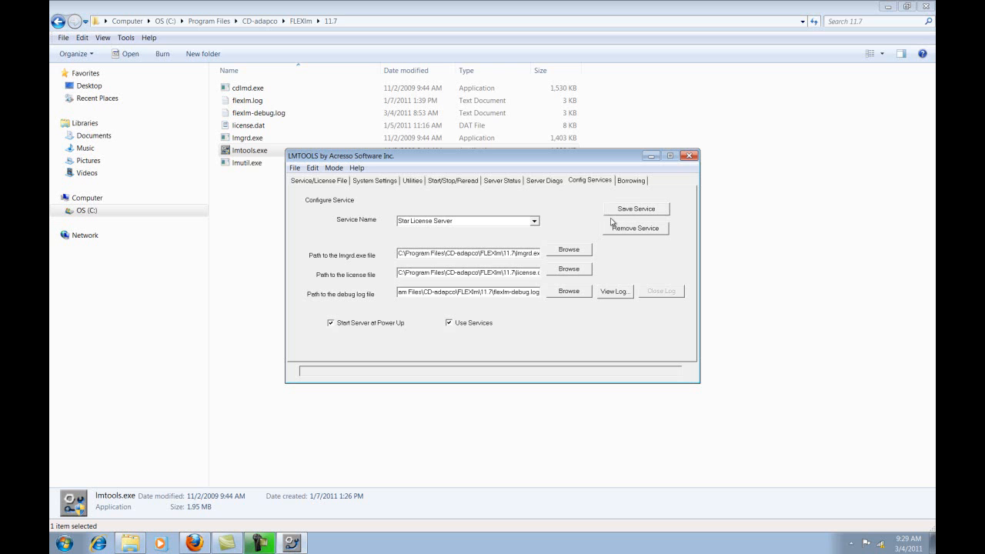
mouse_move(471, 186)
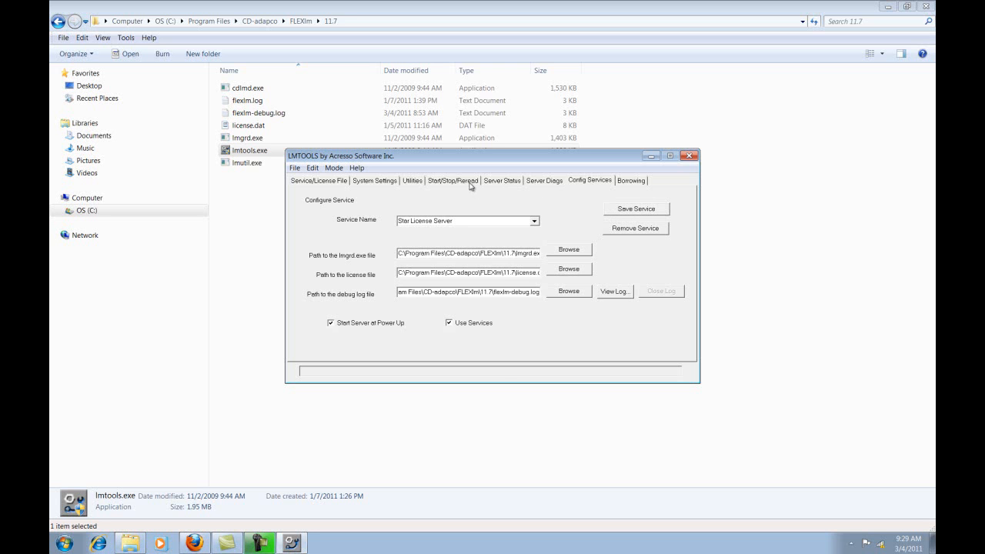
Review the Start/Stop/Reread page listing the installed license service, then close LMTOOLS
click(452, 180)
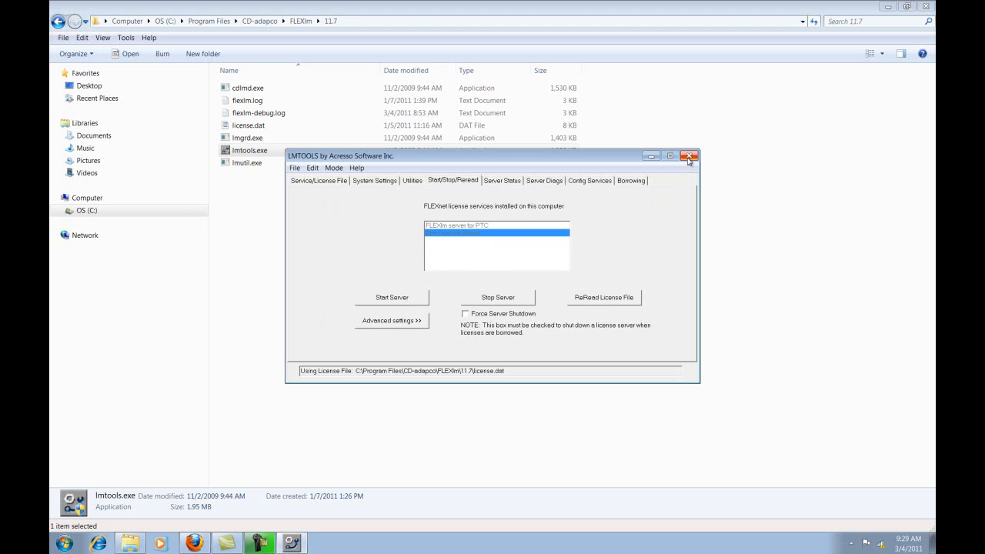
click(690, 156)
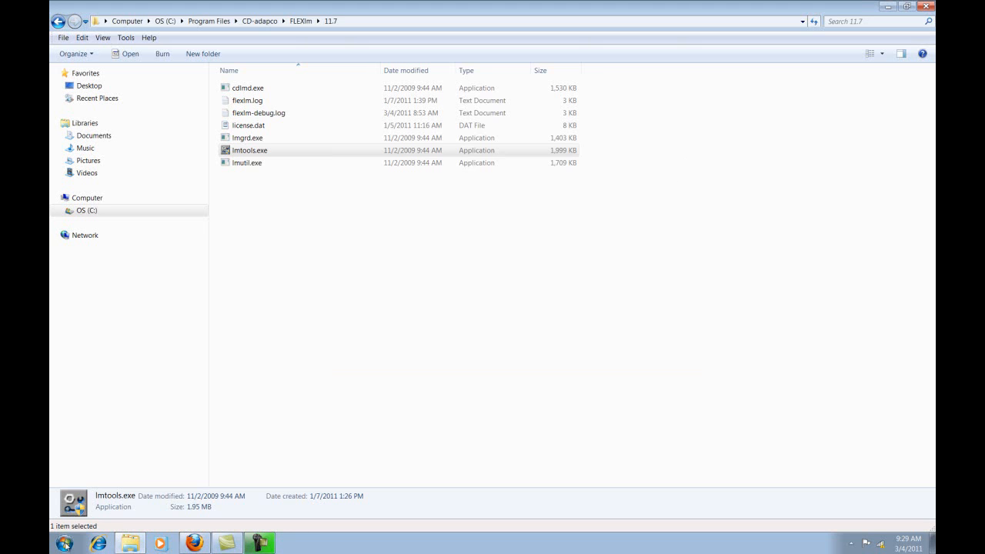
Launch STAR-CCM+ from its shortcut so the empty main window loads
click(65, 543)
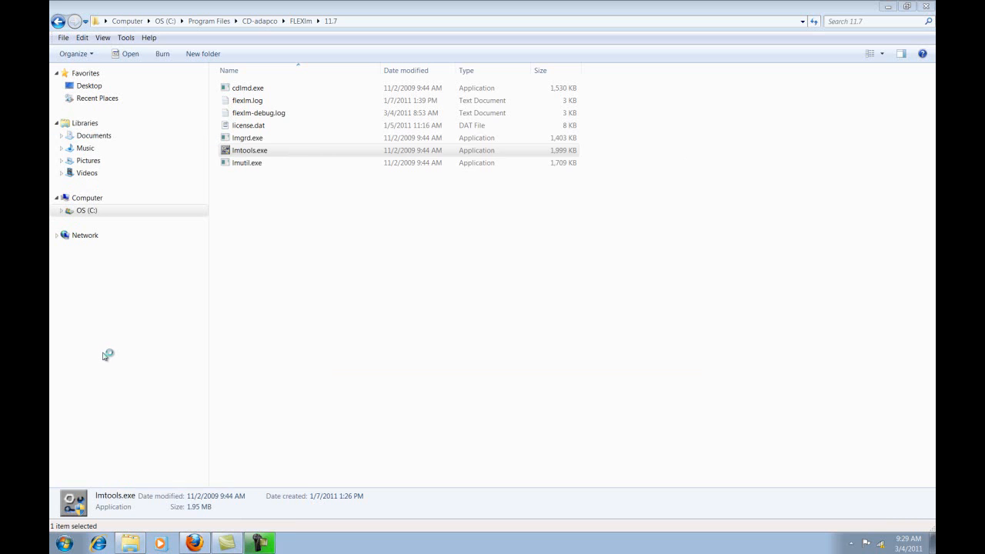
mouse_move(187, 351)
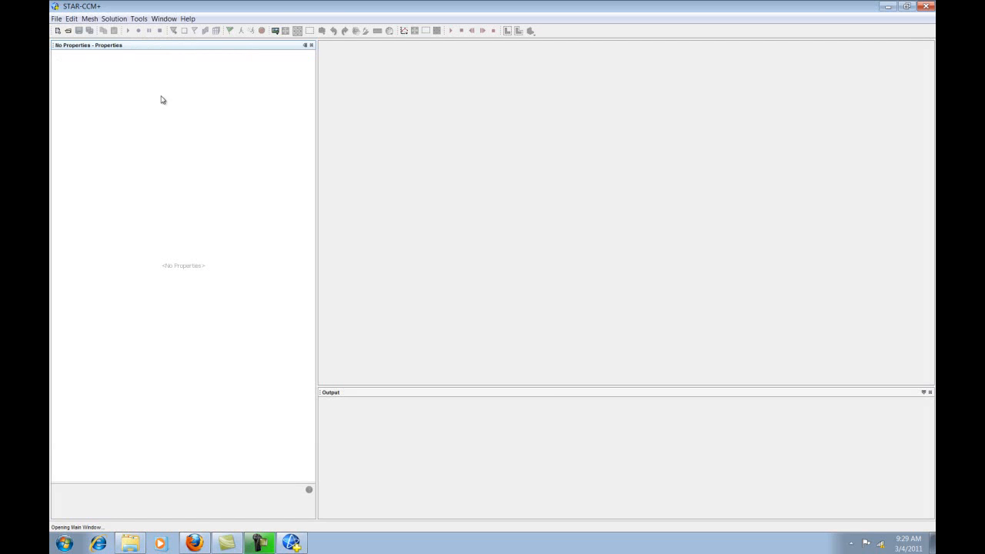
Create a new simulation via File > New Simulation with Run Mode Serial, starting the local server
click(56, 19)
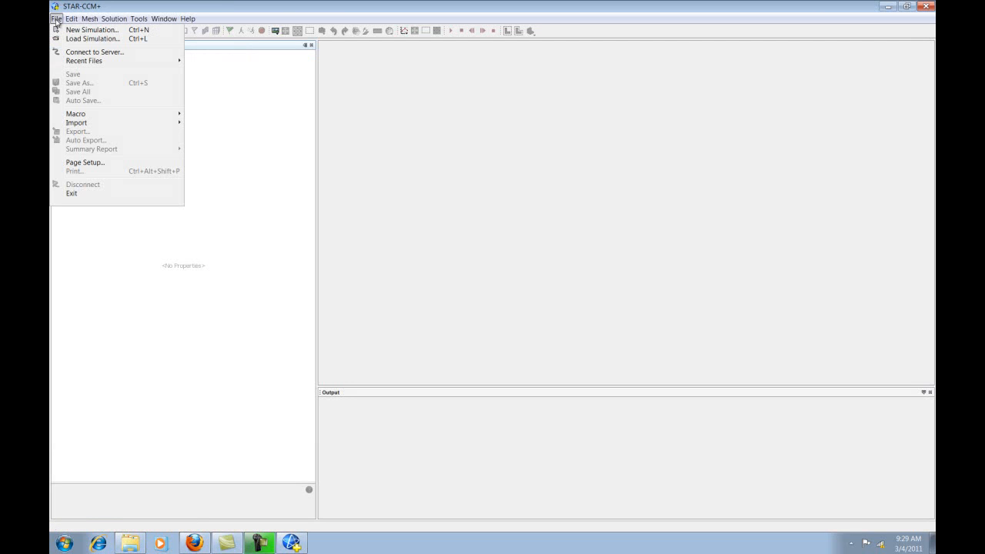
mouse_move(77, 37)
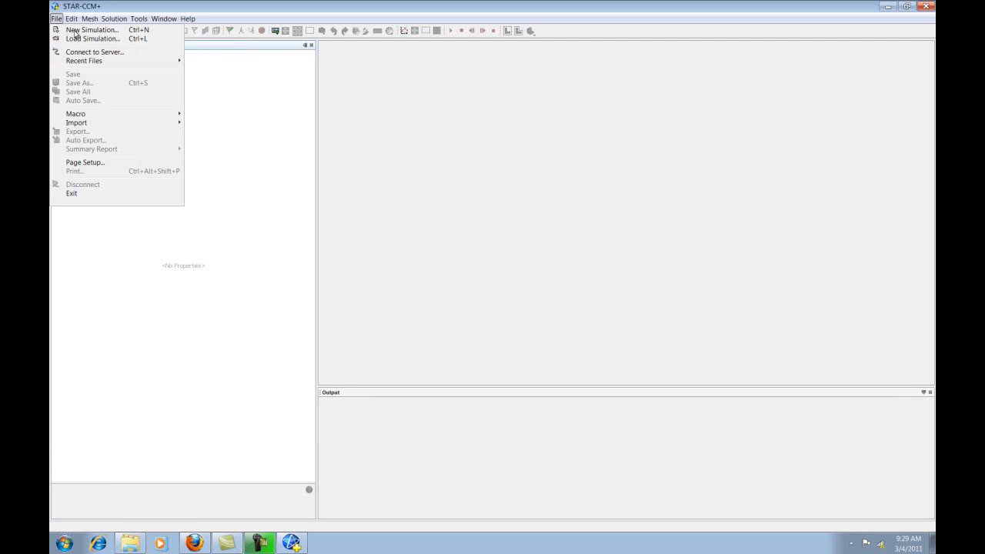
mouse_move(93, 38)
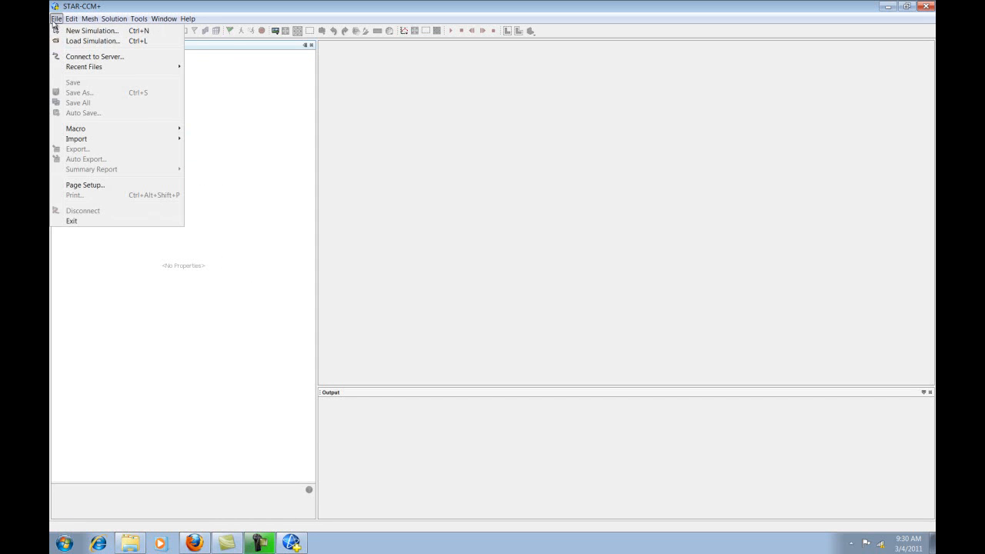
click(92, 31)
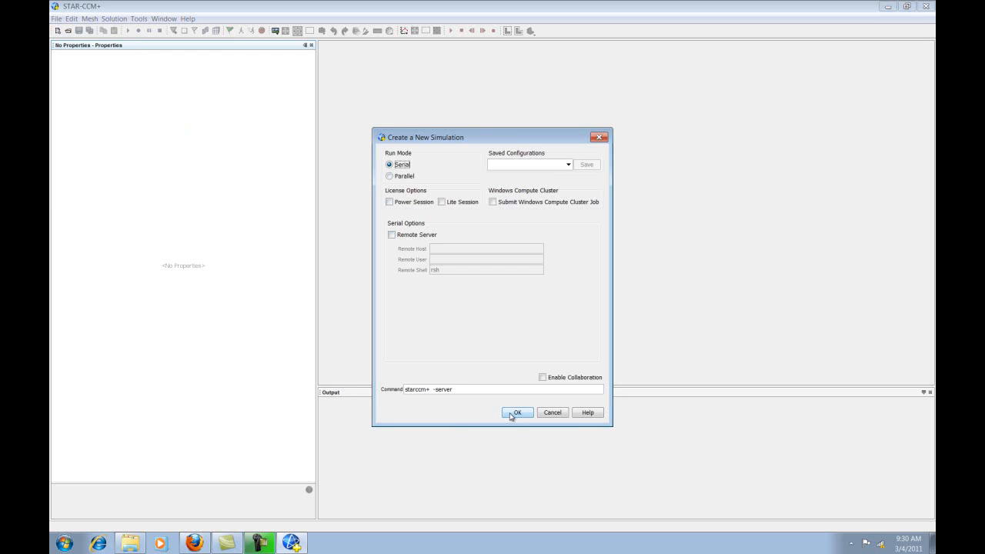
click(517, 413)
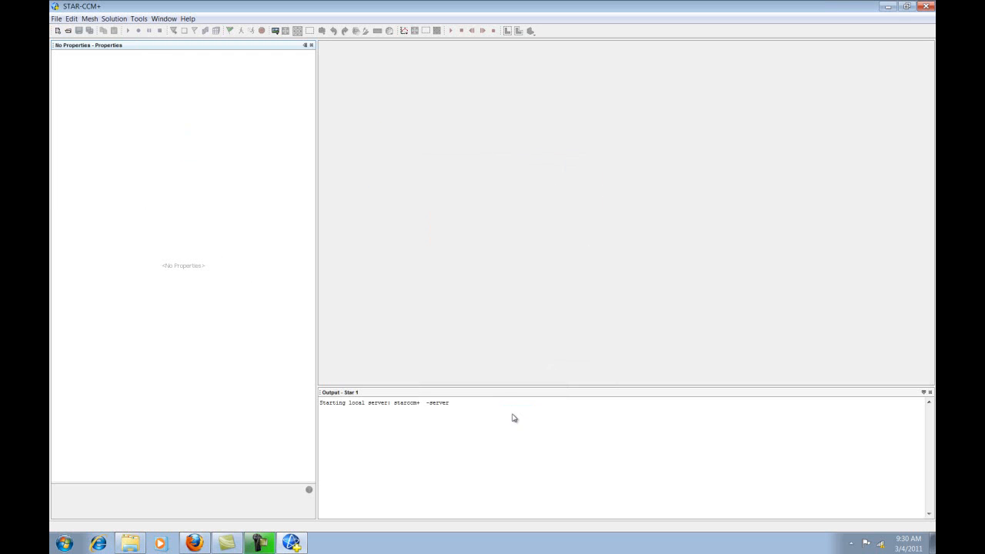
mouse_move(490, 391)
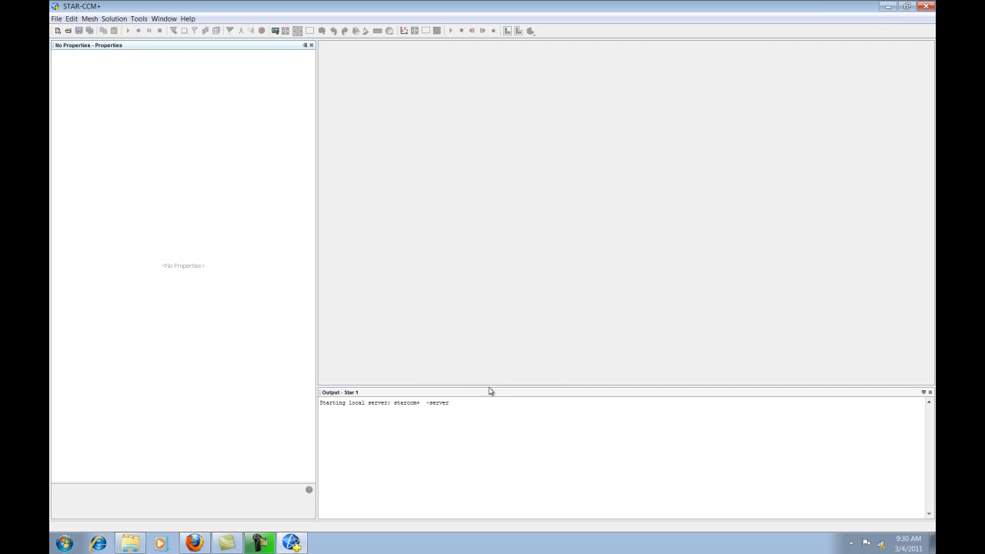